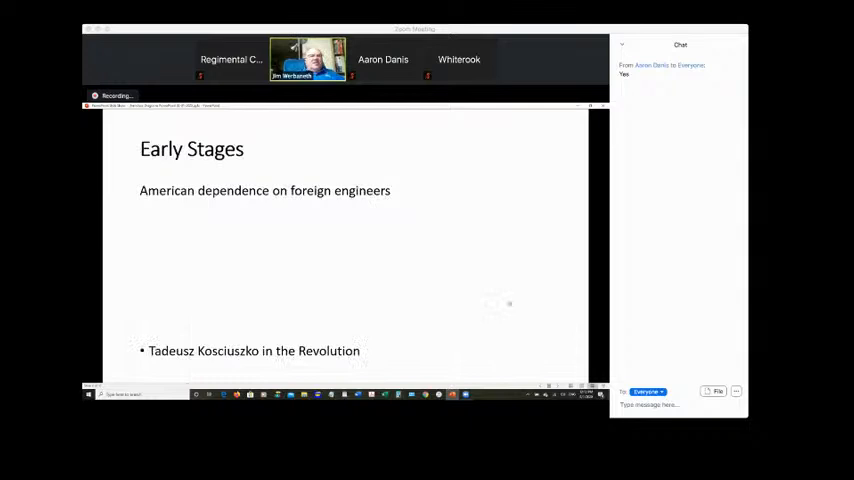
# Step: Post a chat message: "If you have Q's - throw them" into the chat
pyautogui.write('If you have')
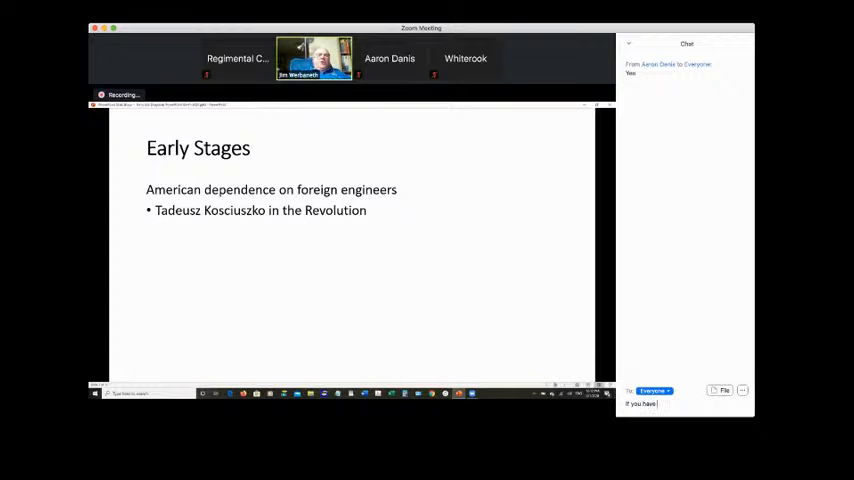
pyautogui.write("Q's - throw them")
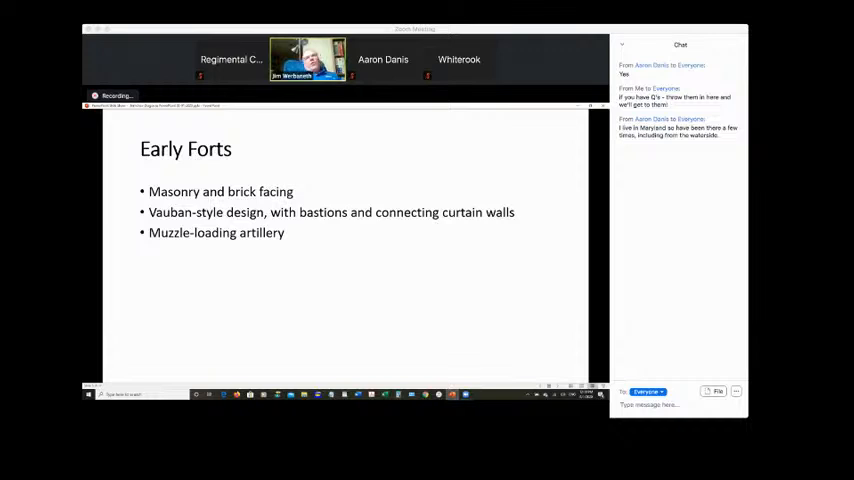
# Step: Advance the shared deck to the Early Forts slide
pyautogui.press('right')
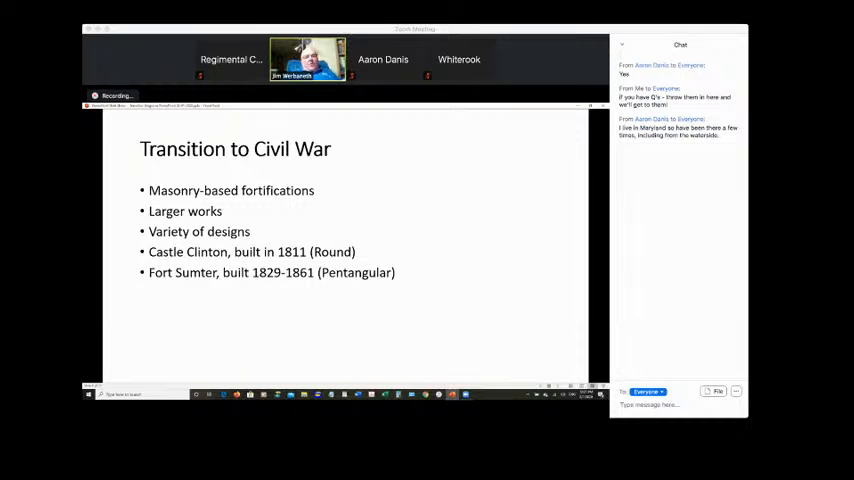
pyautogui.write('That wa')
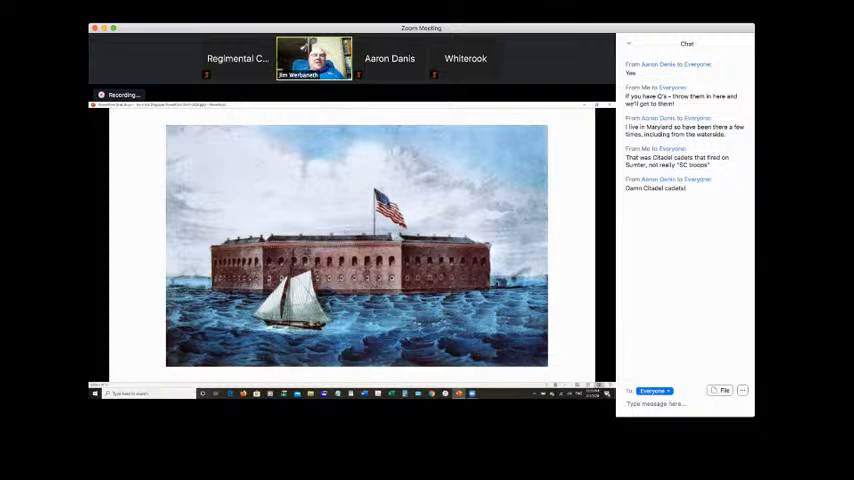
# Step: Draft a chat reply to everyone beginning "My son"
pyautogui.write('My son')
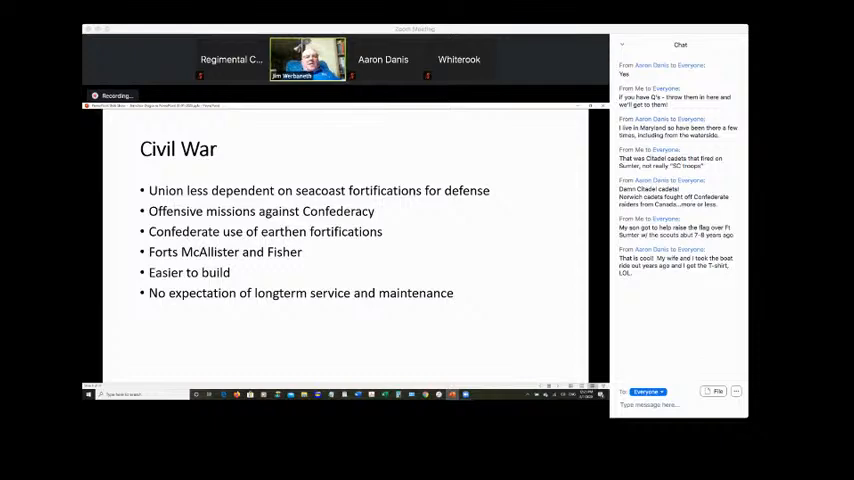
# Step: Draft the chat reply "You don't even *have* any stone"
pyautogui.write("You don't even")
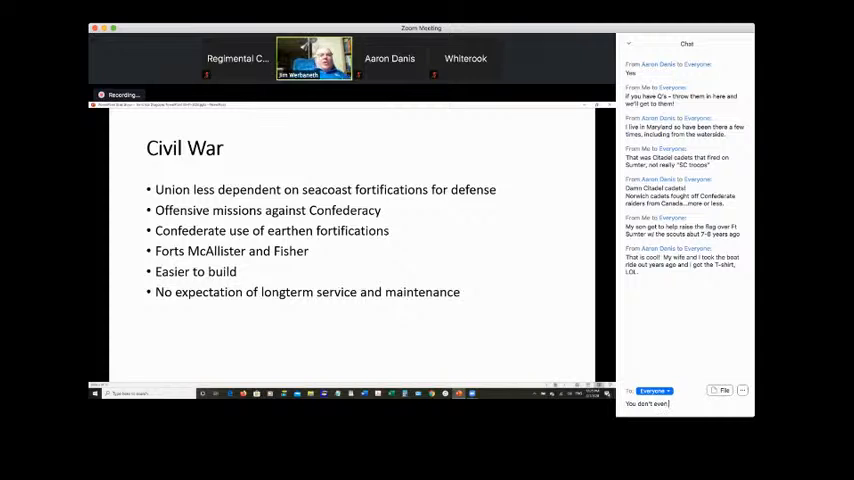
pyautogui.write('*have* any stone')
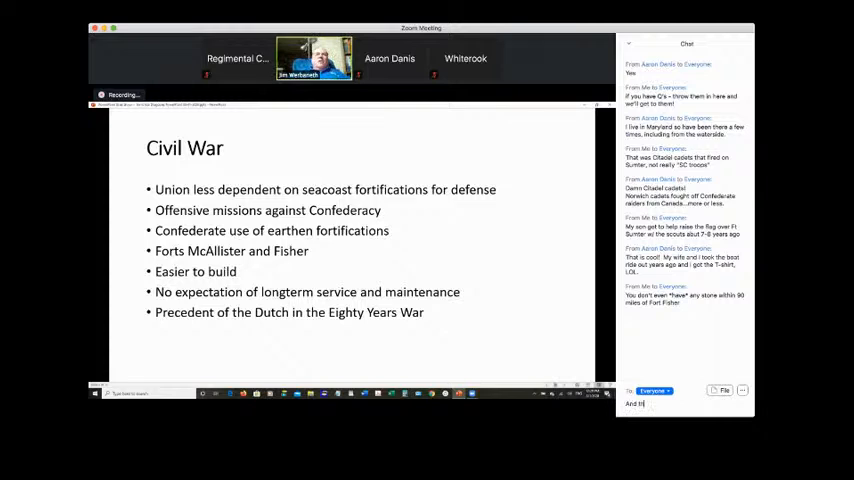
pyautogui.write('And then the dutch called them')
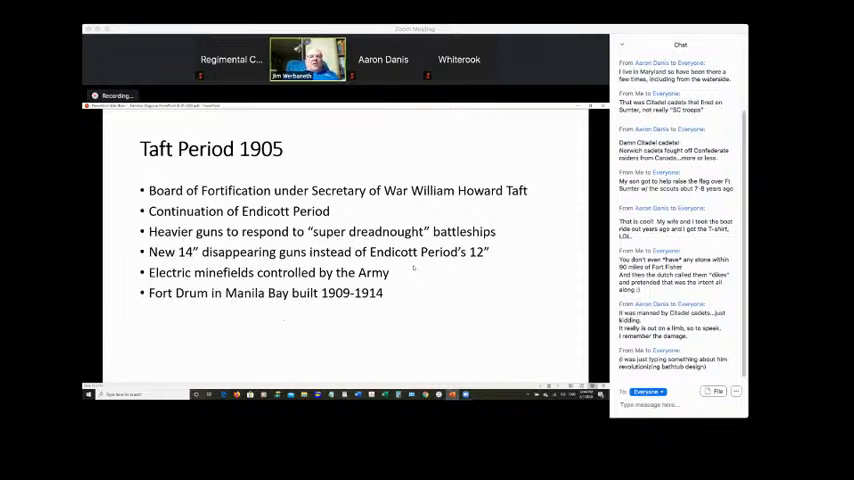
# Step: Write "GO ARMY!" in the chat during the Taft Period 1905 slide
pyautogui.write('GO ARMY!')
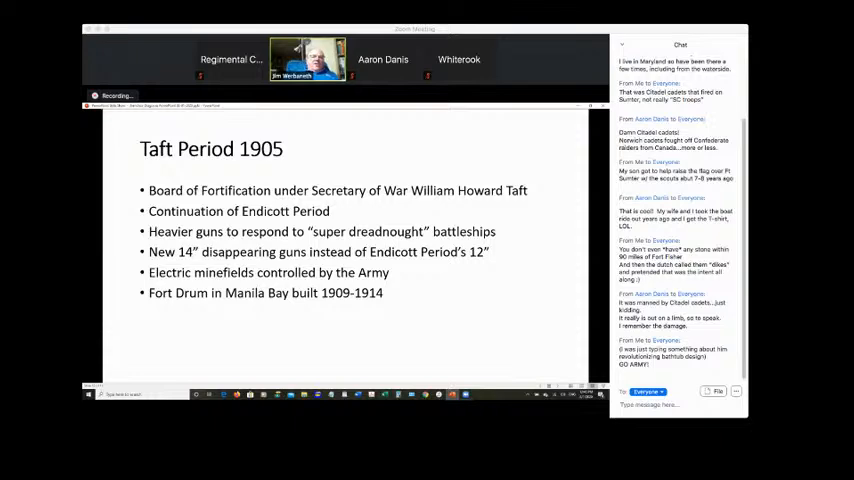
# Step: Advance the shared deck two slides, from Taft Period 1905 to World War II
pyautogui.press('right')
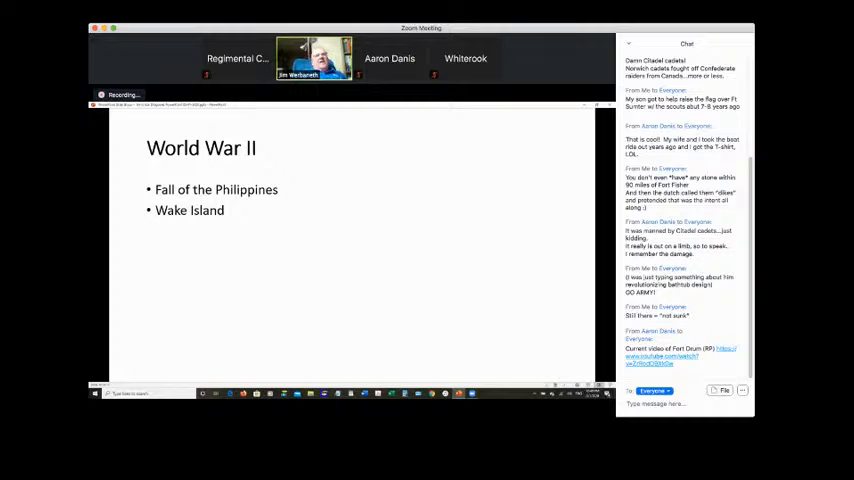
pyautogui.press('right')
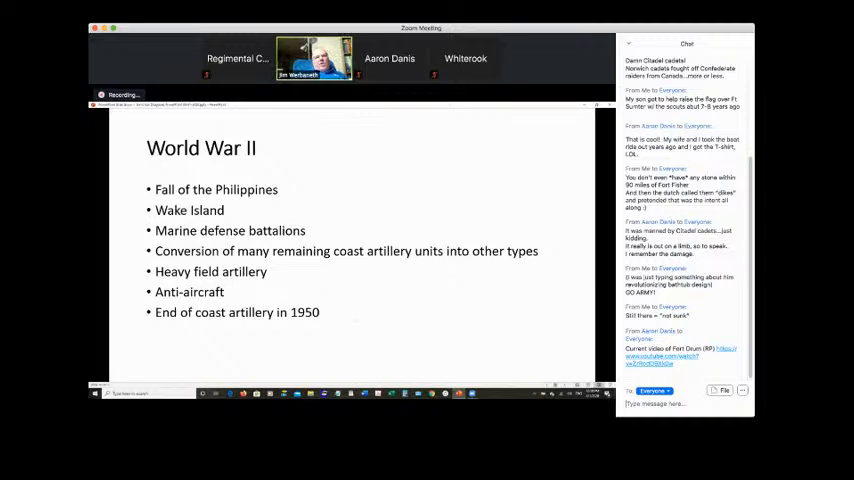
# Step: Write a chat reply beginning "a lot of it was" and scroll down the chat
pyautogui.write('a lot of it was')
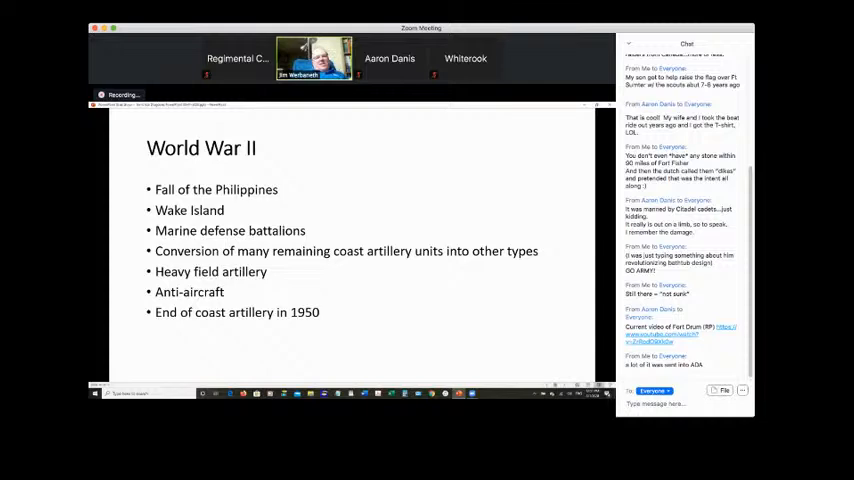
pyautogui.scroll(-3)
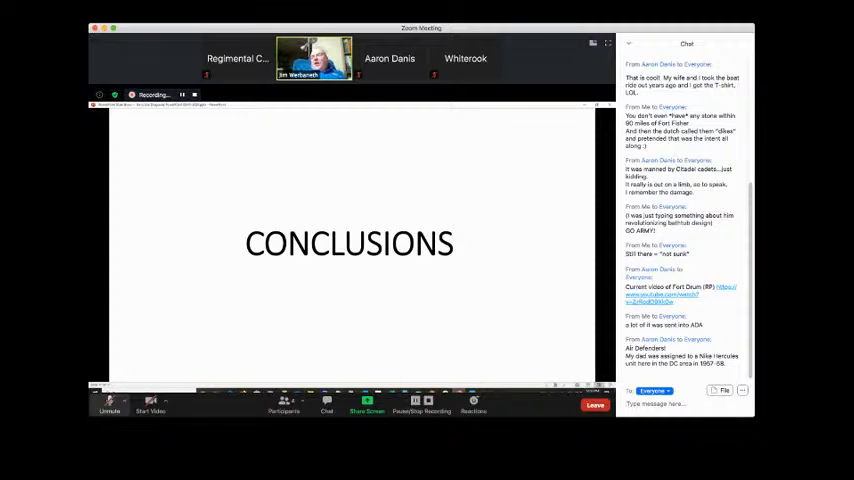
pyautogui.click(108, 404)
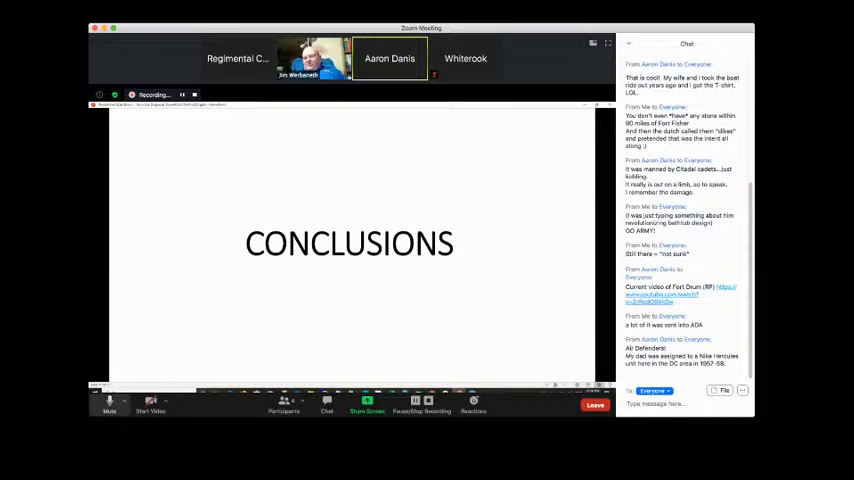
pyautogui.click(108, 404)
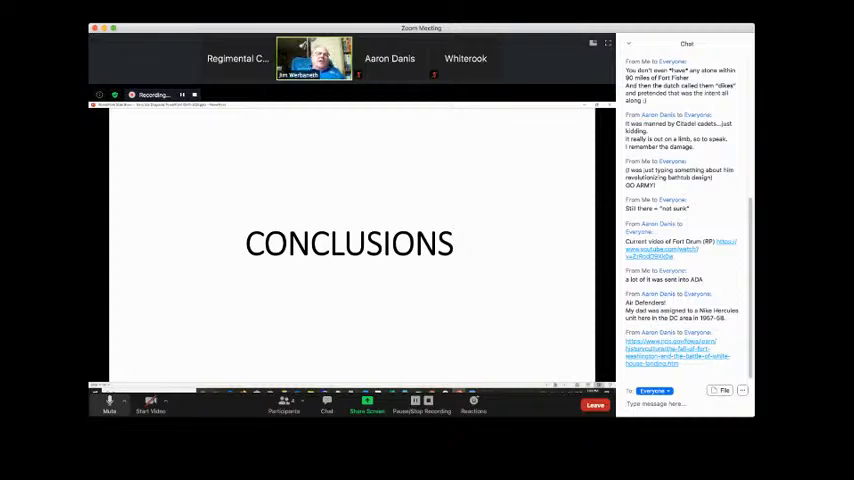
# Step: Scroll the Chat panel to read the latest attendee messages and fort links
pyautogui.click(108, 404)
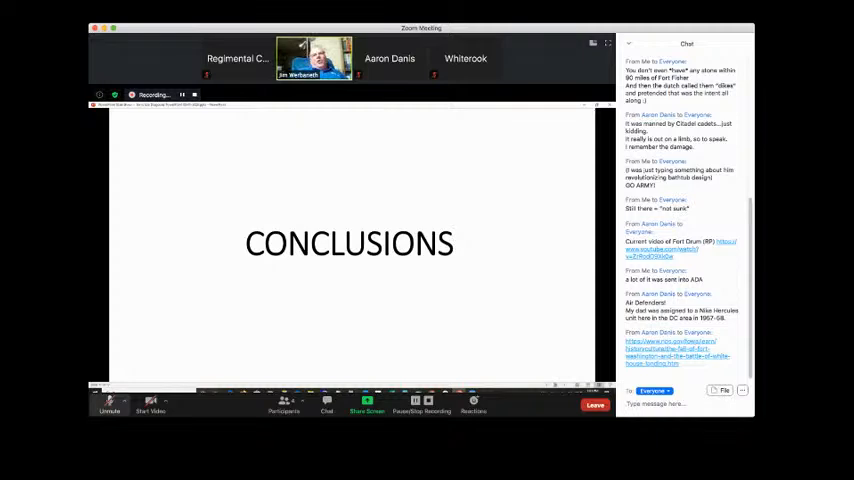
pyautogui.scroll(-3)
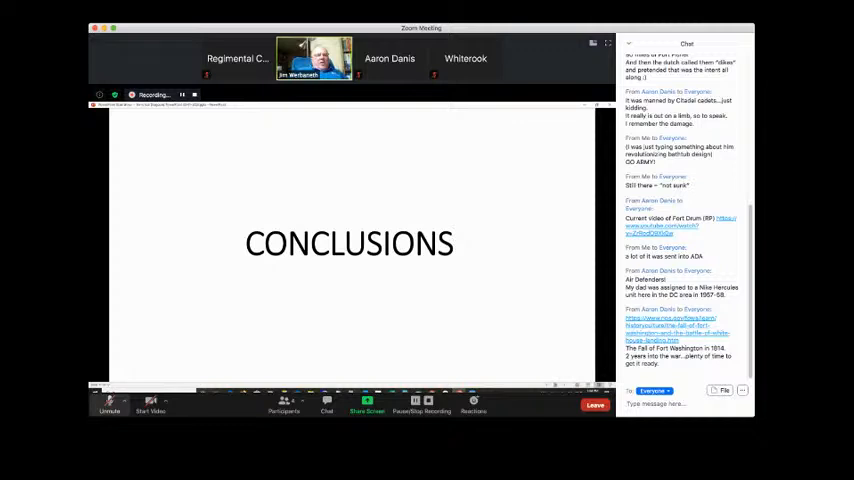
pyautogui.click(108, 404)
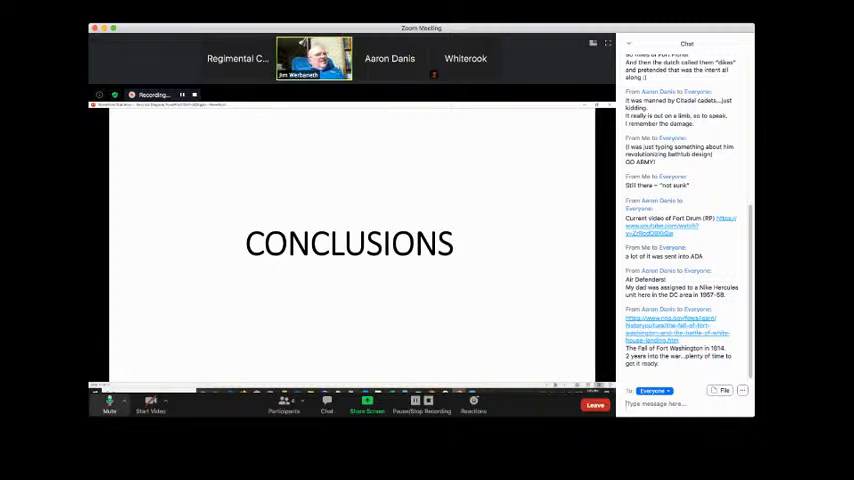
pyautogui.click(108, 404)
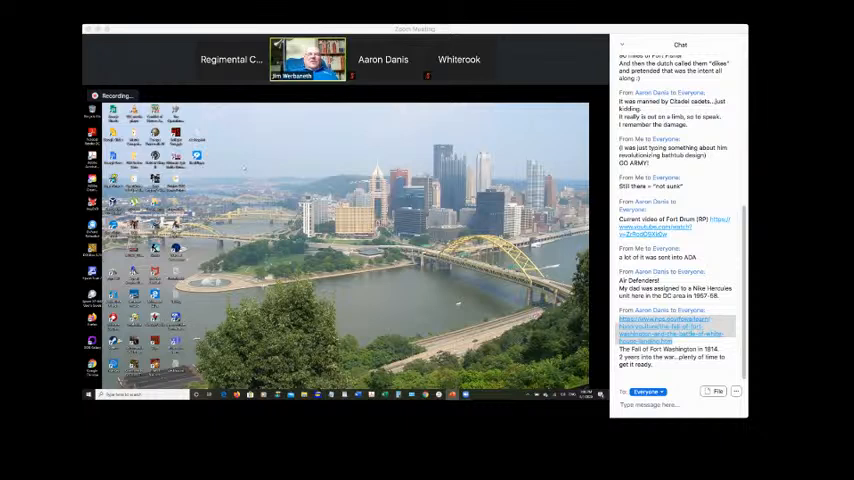
pyautogui.scroll(-3)
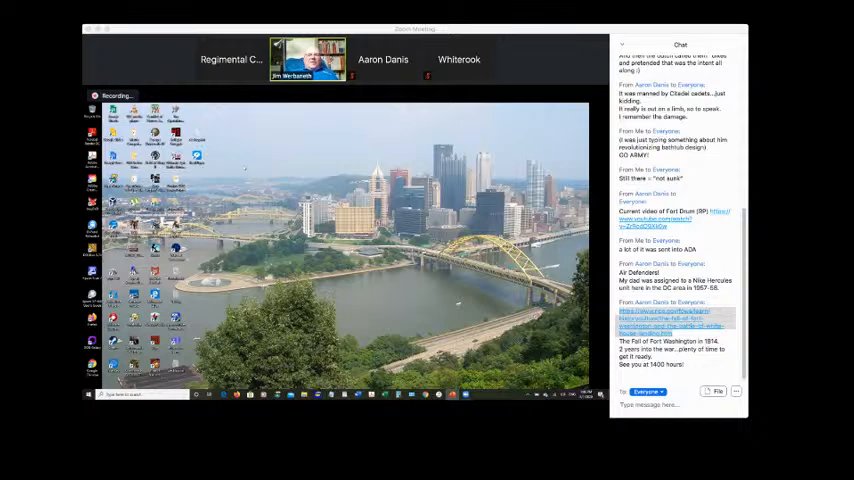